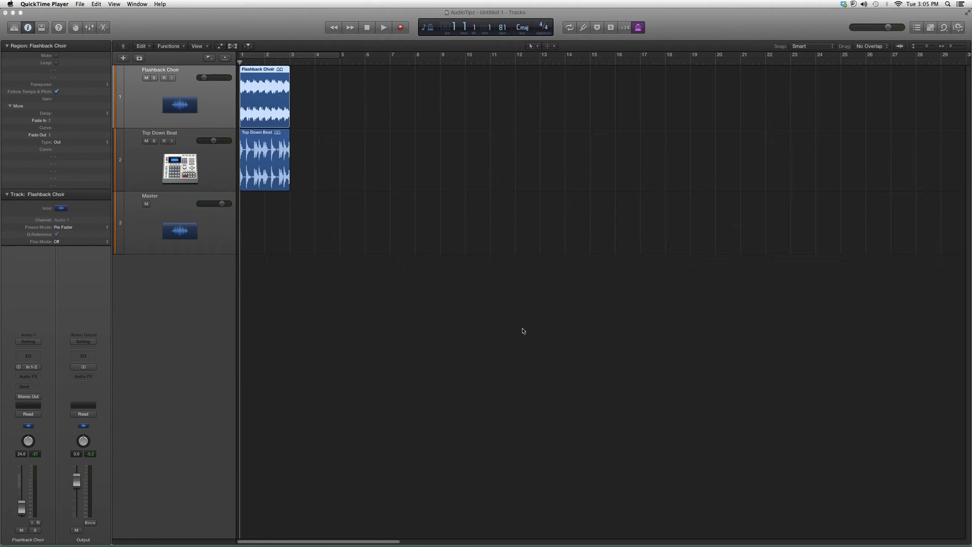
{"action": "mouse_move", "coordinate": [583, 331]}
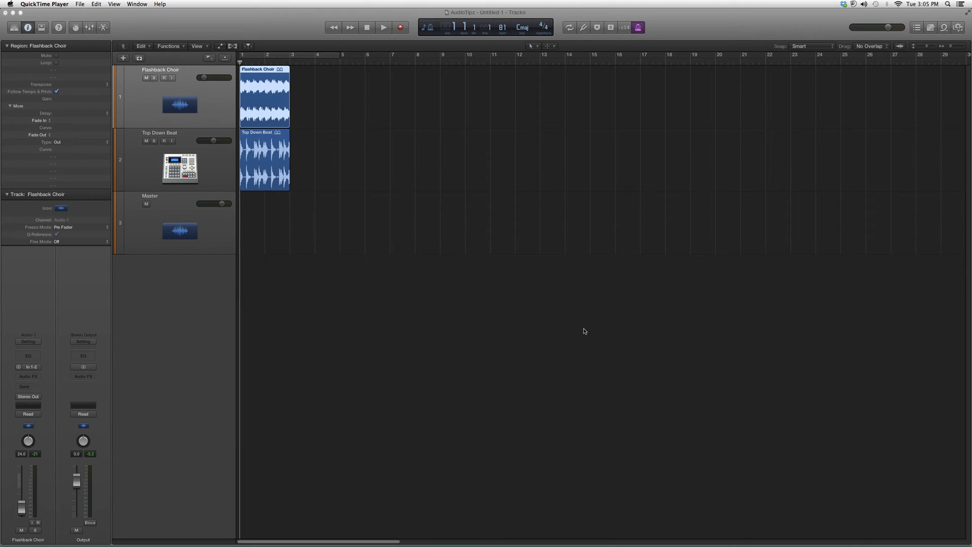
Insert the Waves C1 comp-gate (stereo) from the Audio FX slot on Flashback Choir
{"action": "left_click", "coordinate": [27, 377]}
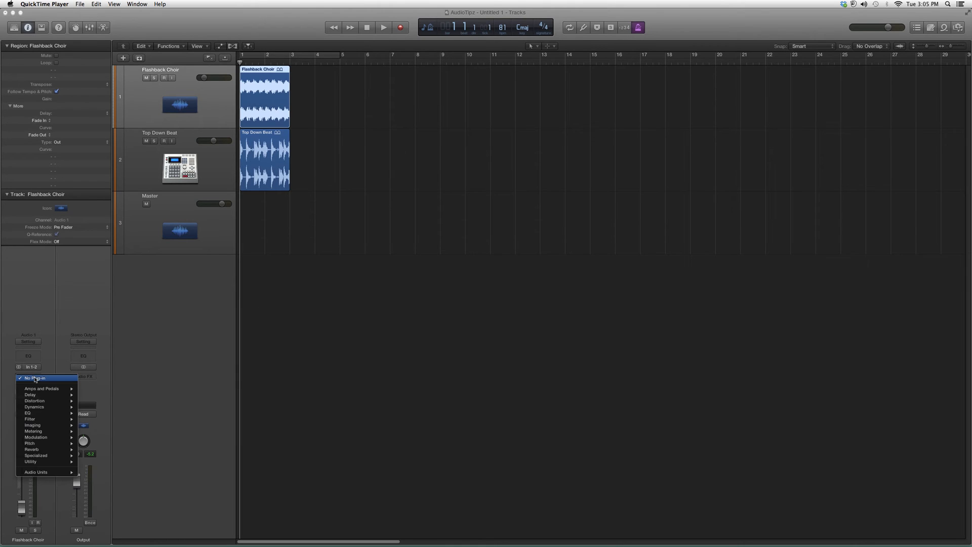
{"action": "mouse_move", "coordinate": [36, 472]}
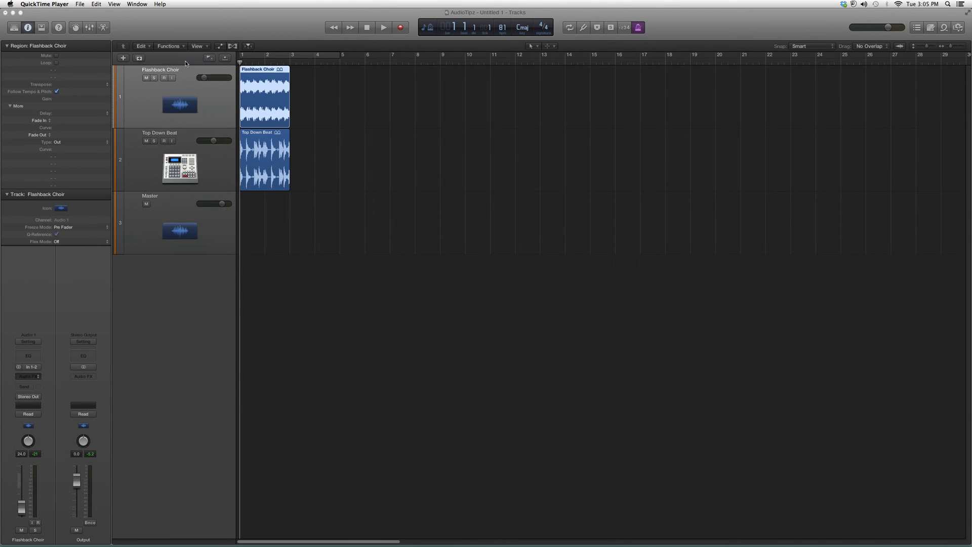
{"action": "left_click", "coordinate": [28, 376]}
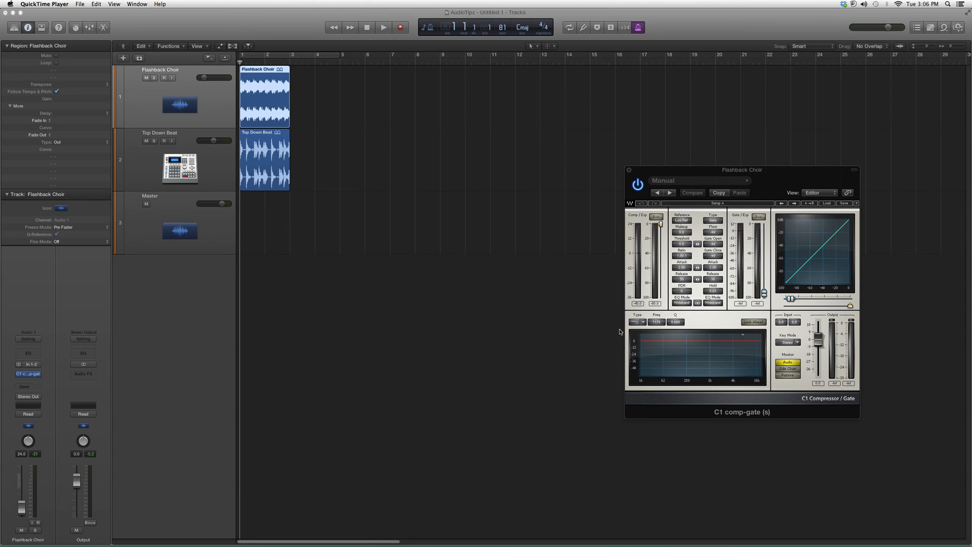
{"action": "mouse_move", "coordinate": [557, 324]}
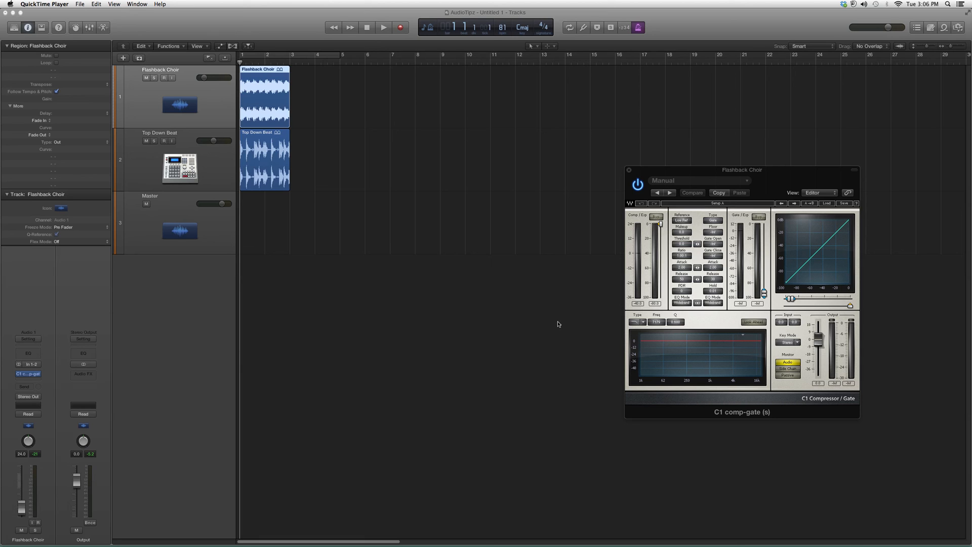
{"action": "mouse_move", "coordinate": [562, 327]}
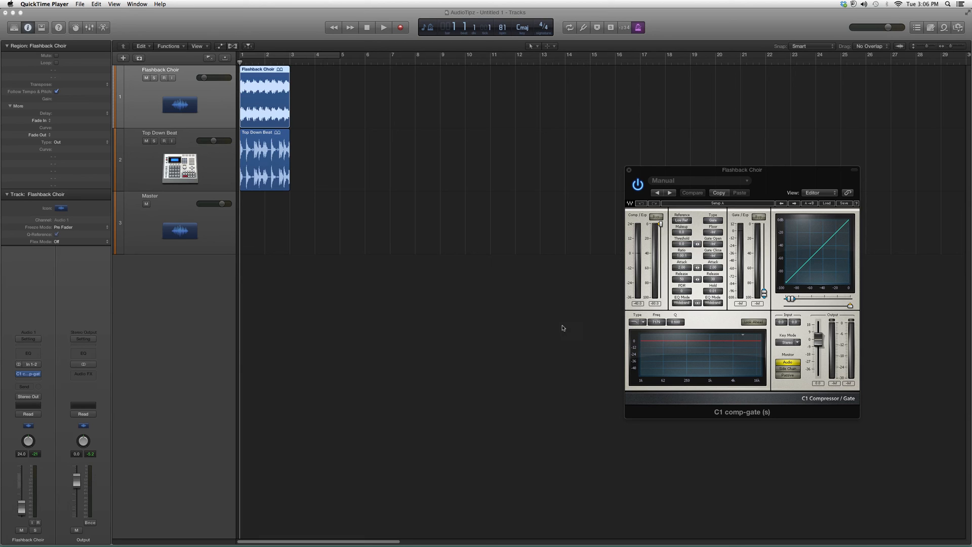
{"action": "mouse_move", "coordinate": [482, 209]}
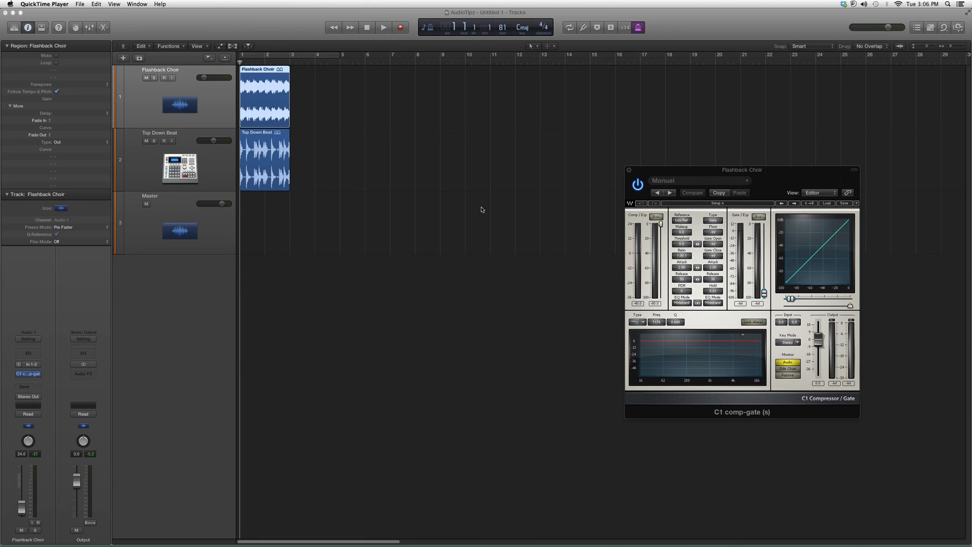